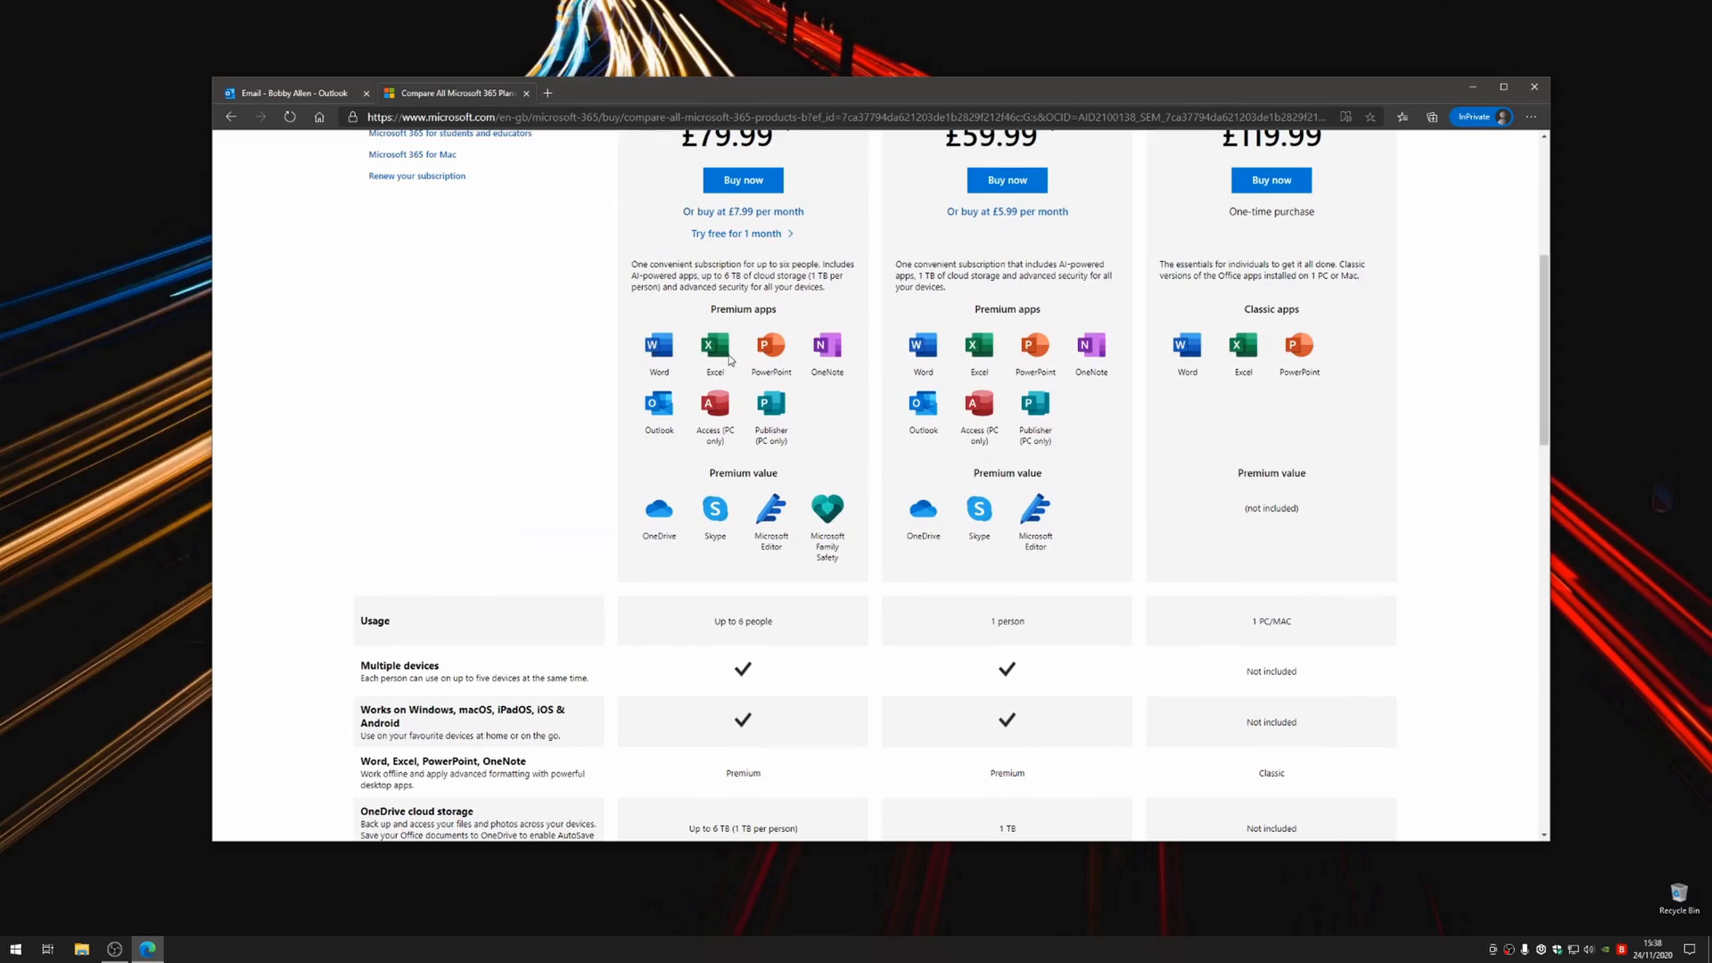
mouse_move(800, 386)
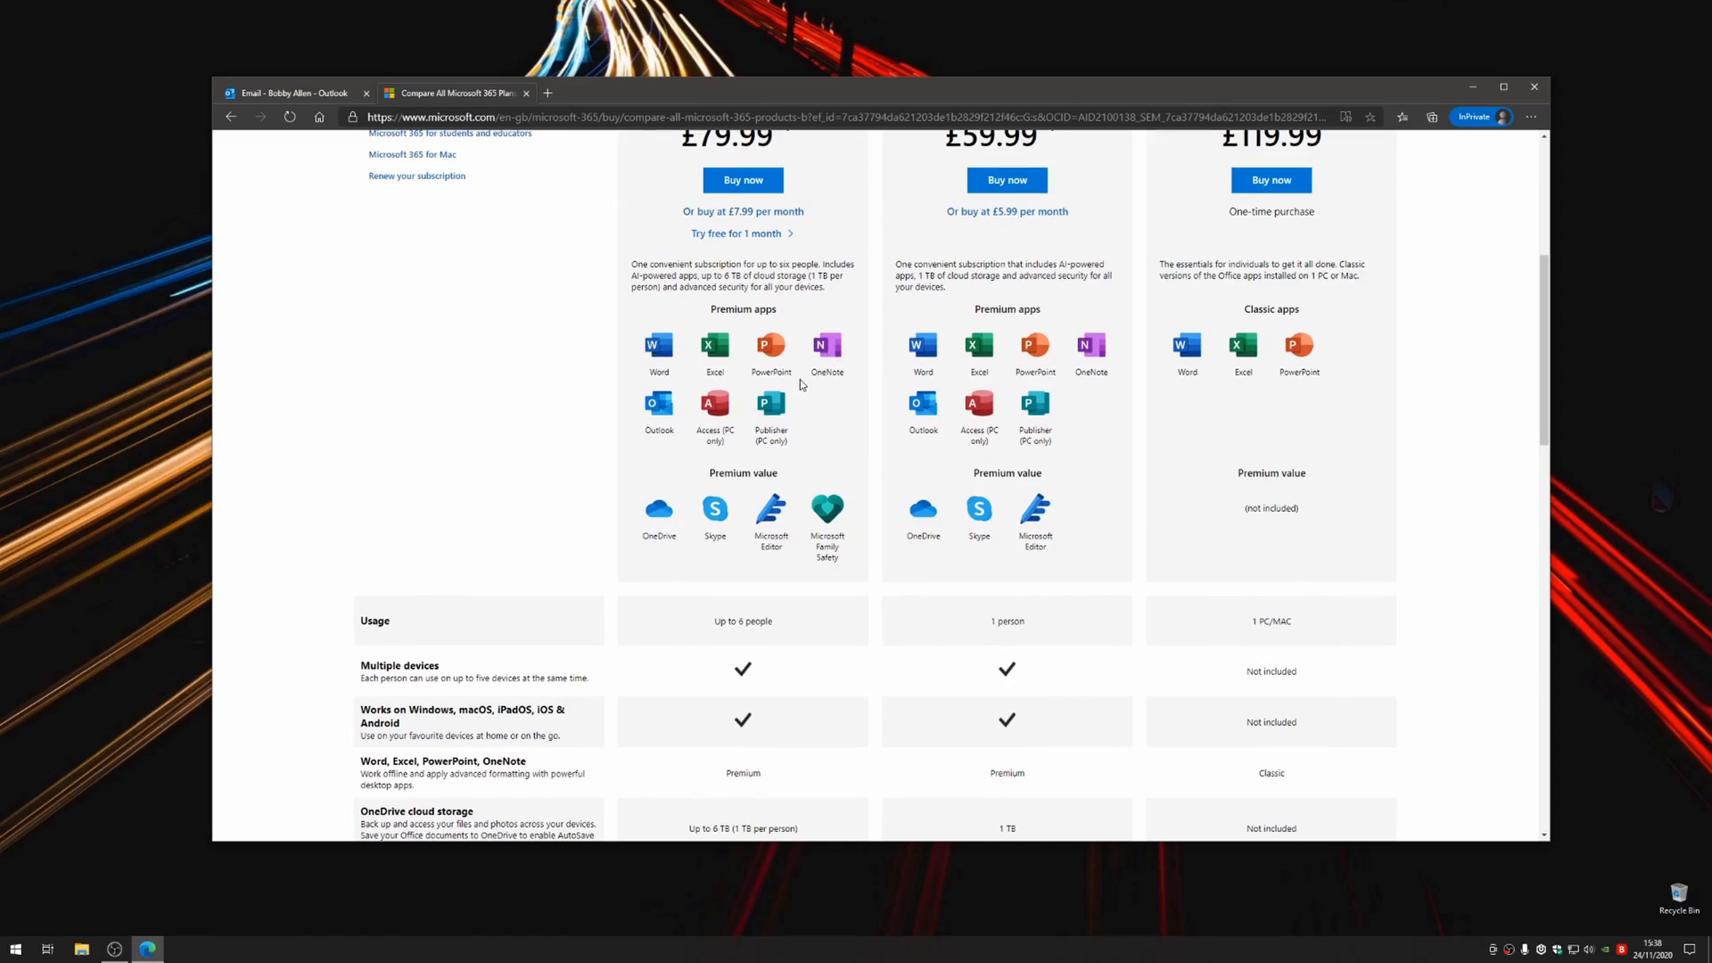
mouse_move(791, 412)
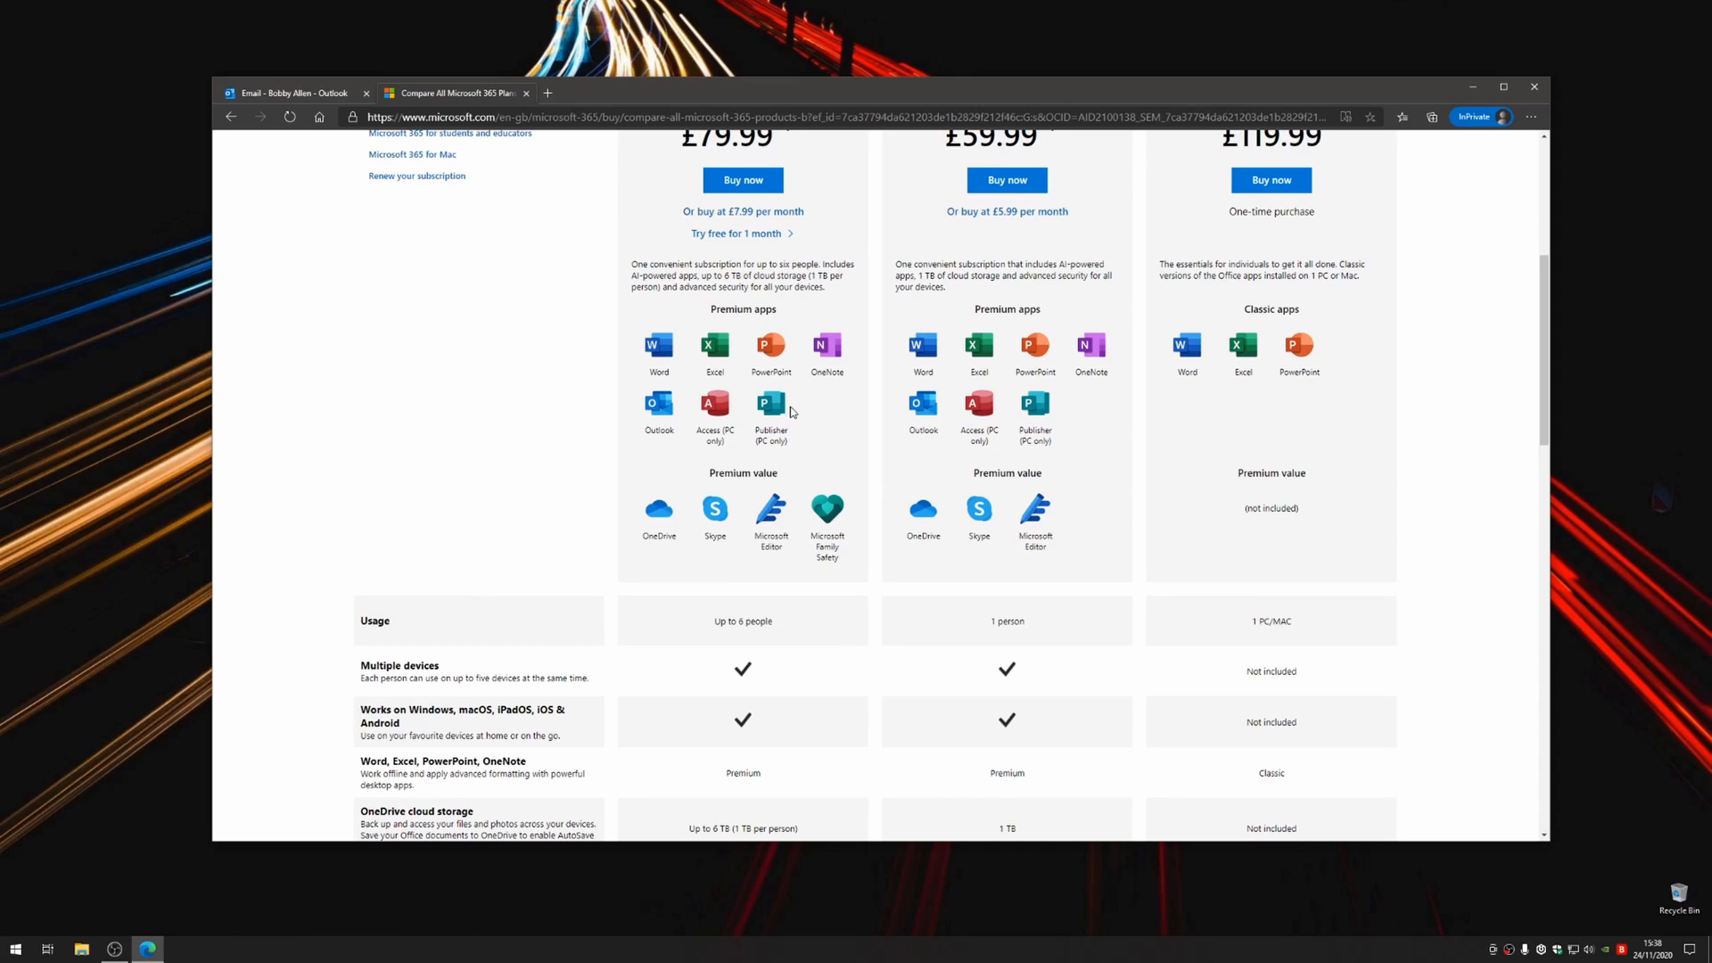
- Scroll the plan comparison down to the Outlook.com advanced security and custom domain row
scroll("down", 3)
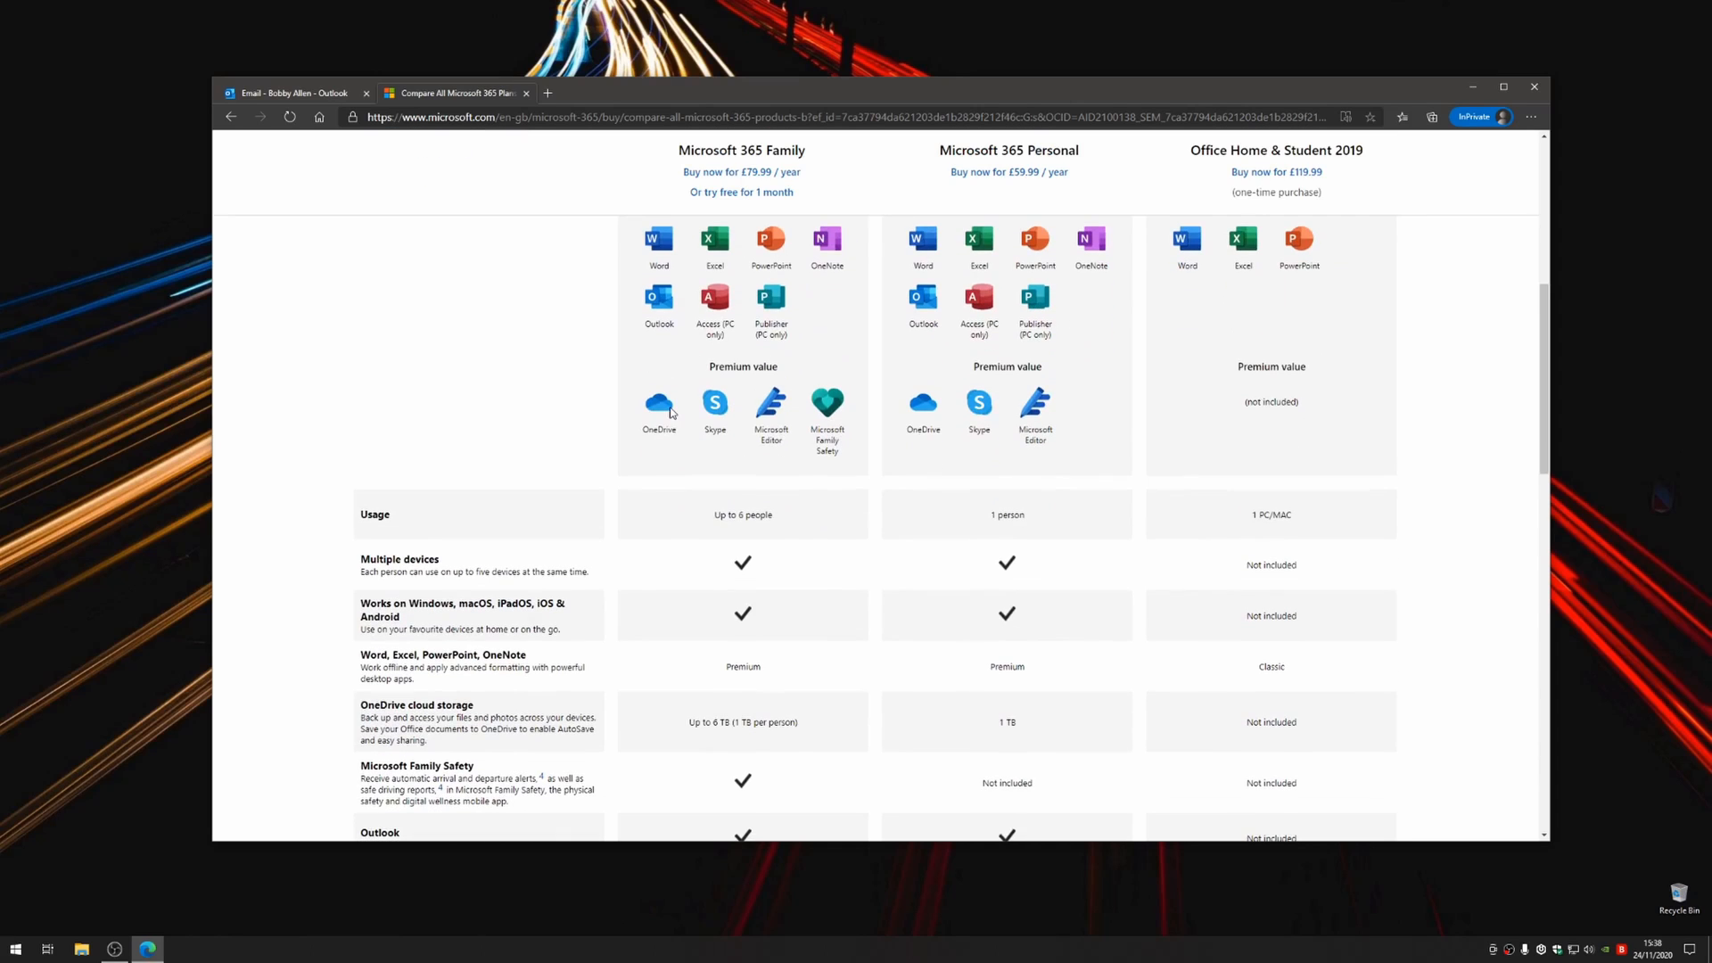
mouse_move(699, 403)
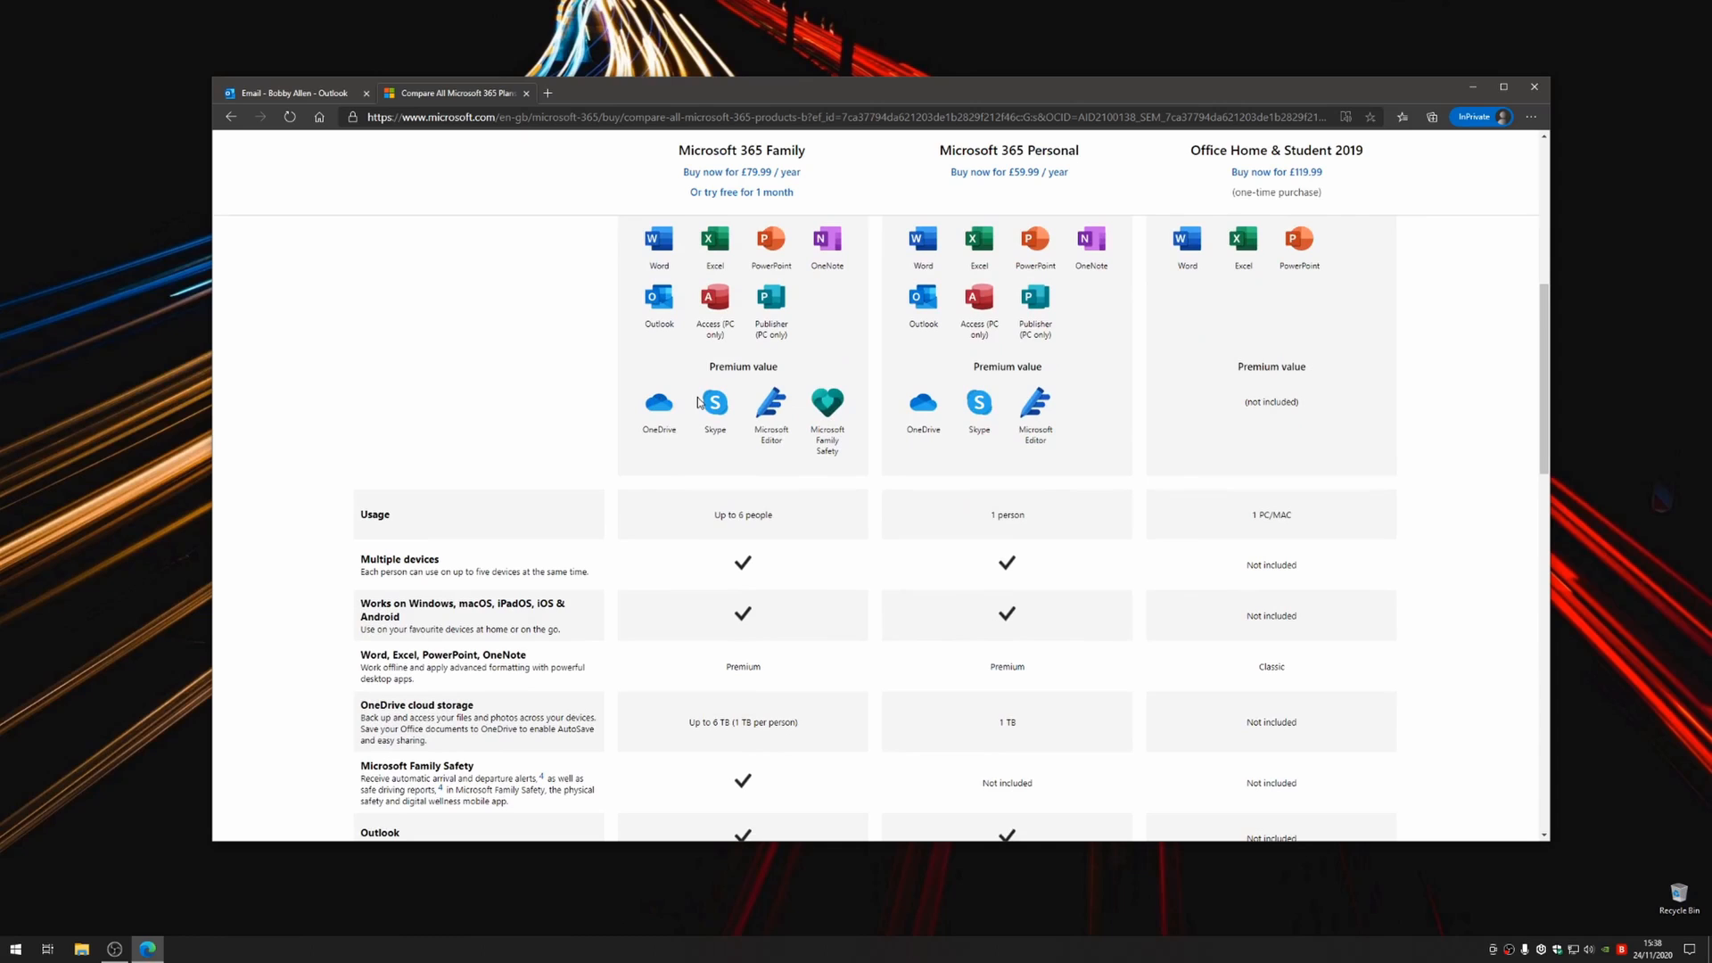
mouse_move(852, 412)
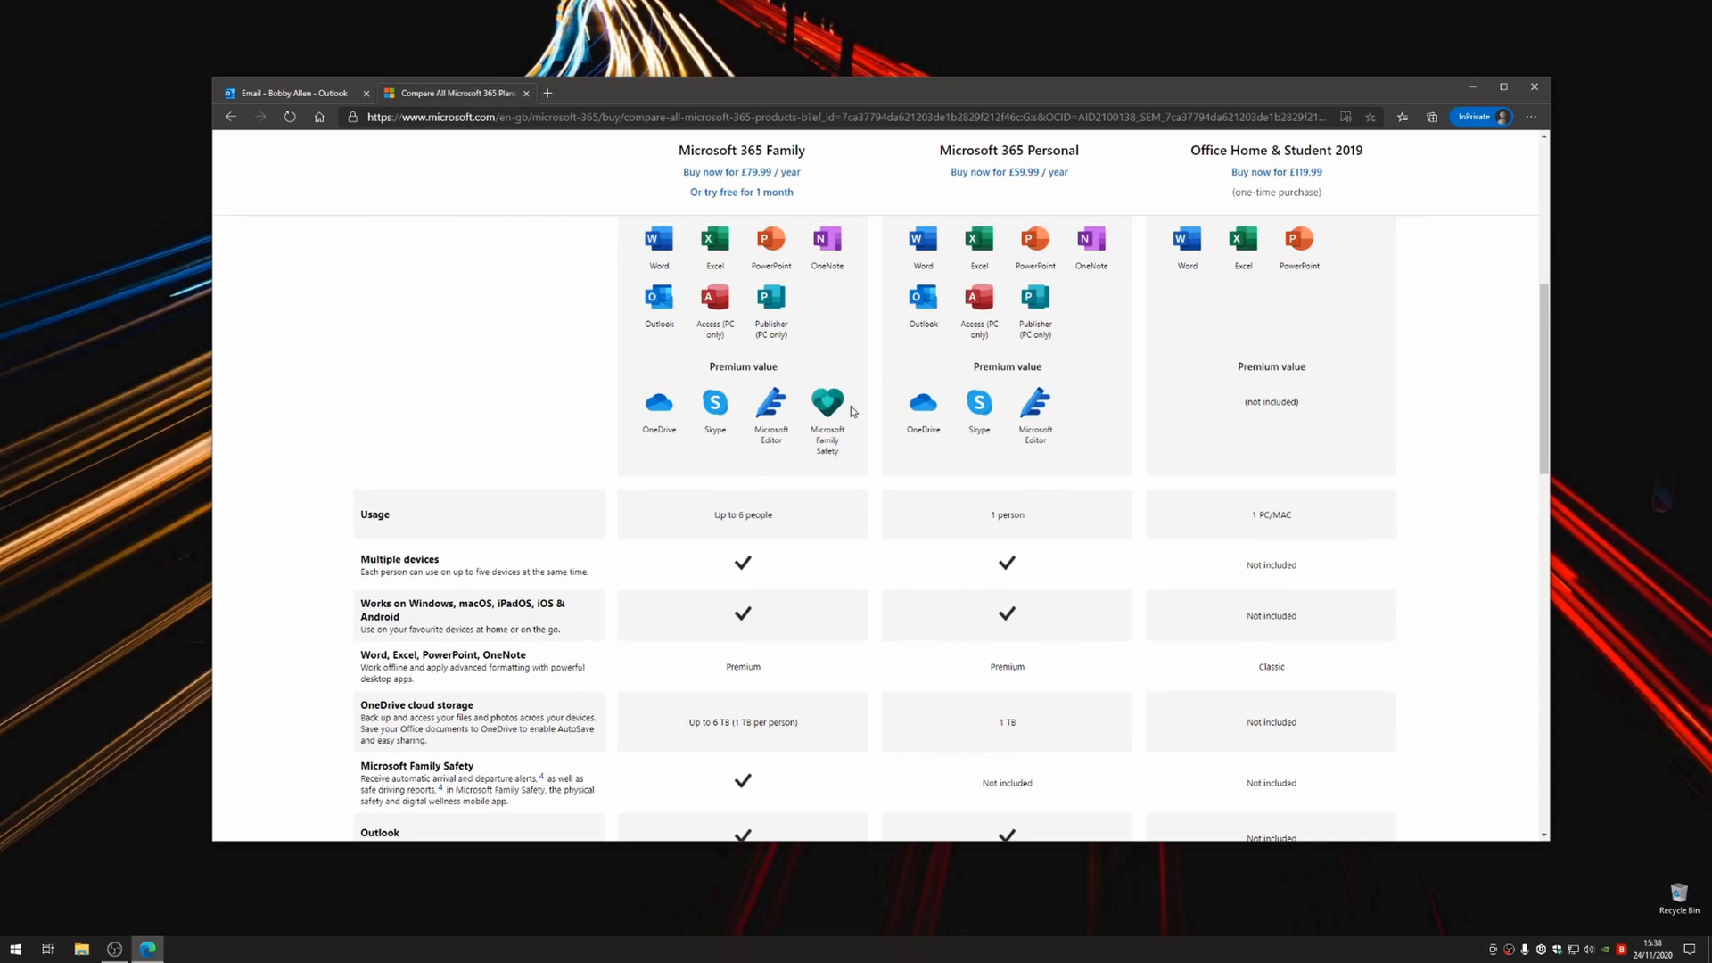
mouse_move(857, 423)
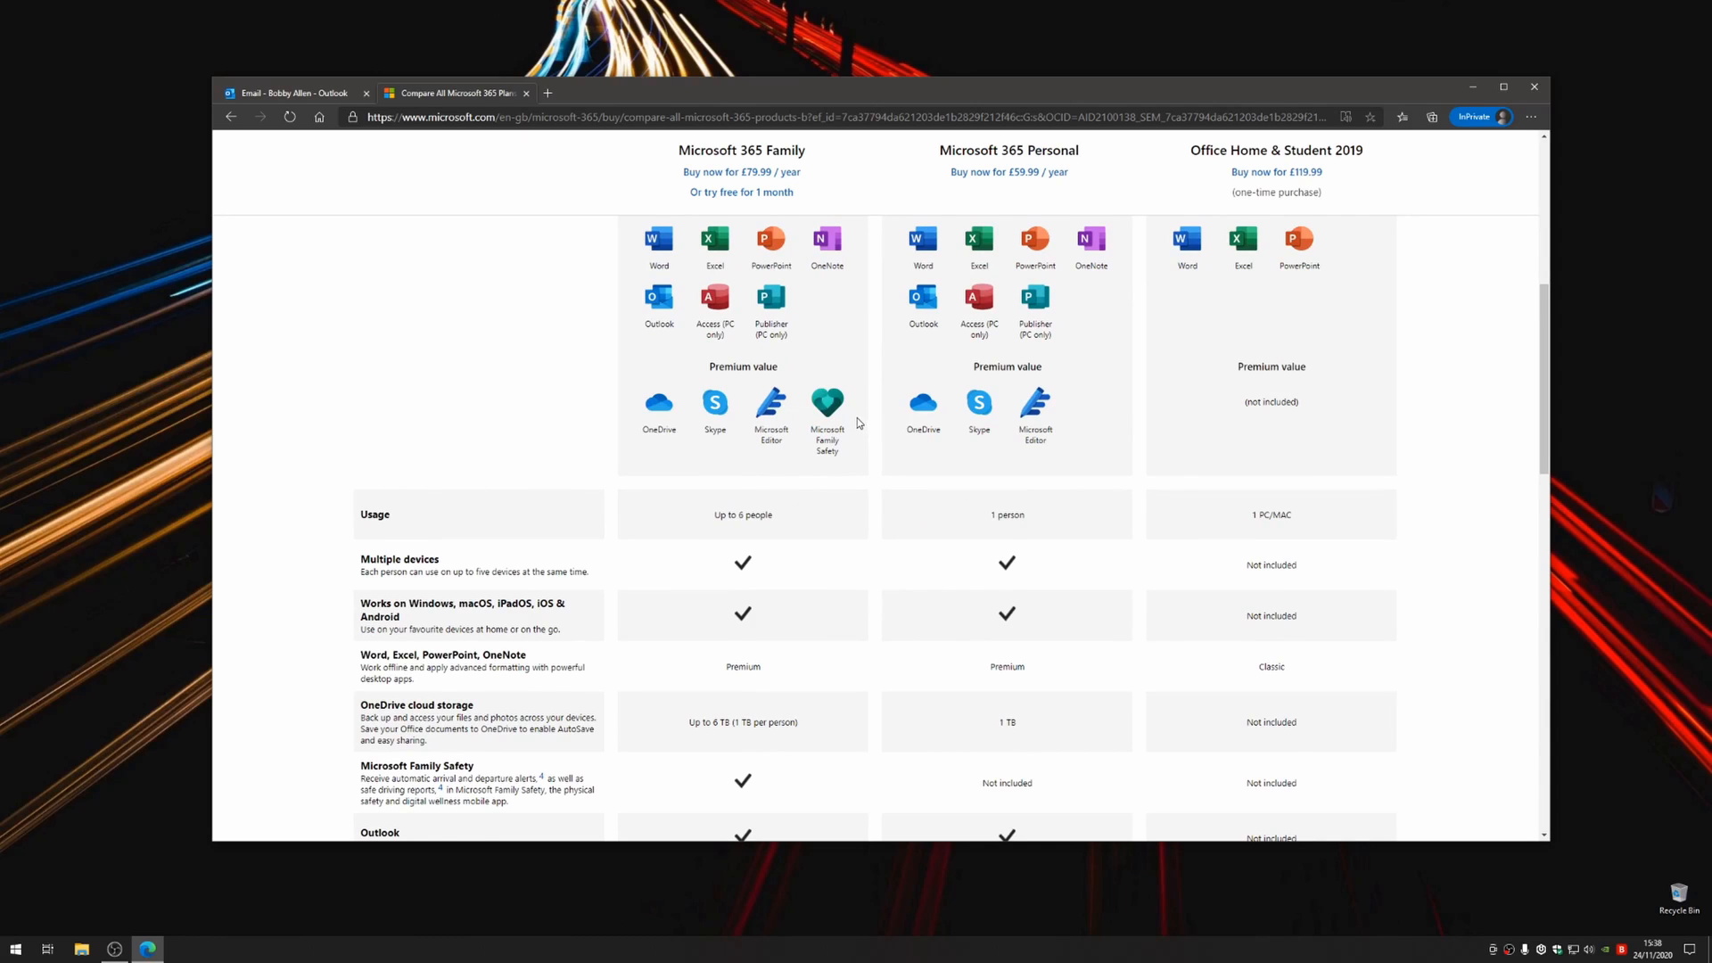
scroll("down", 3)
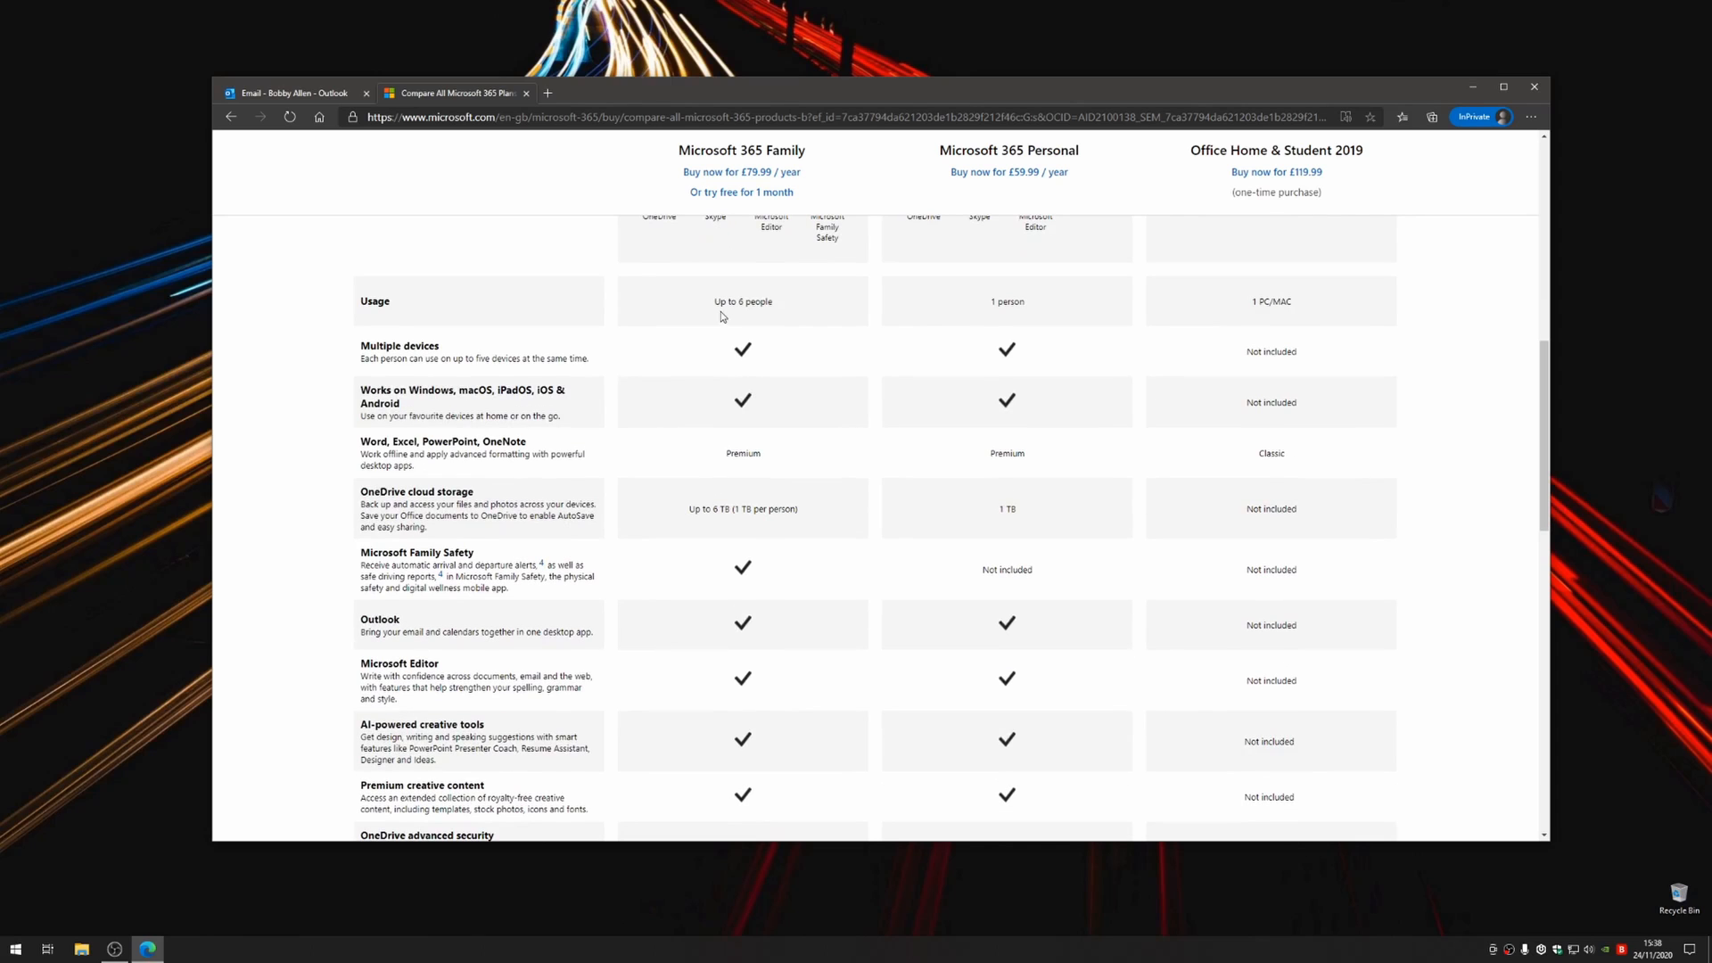
scroll("down", 3)
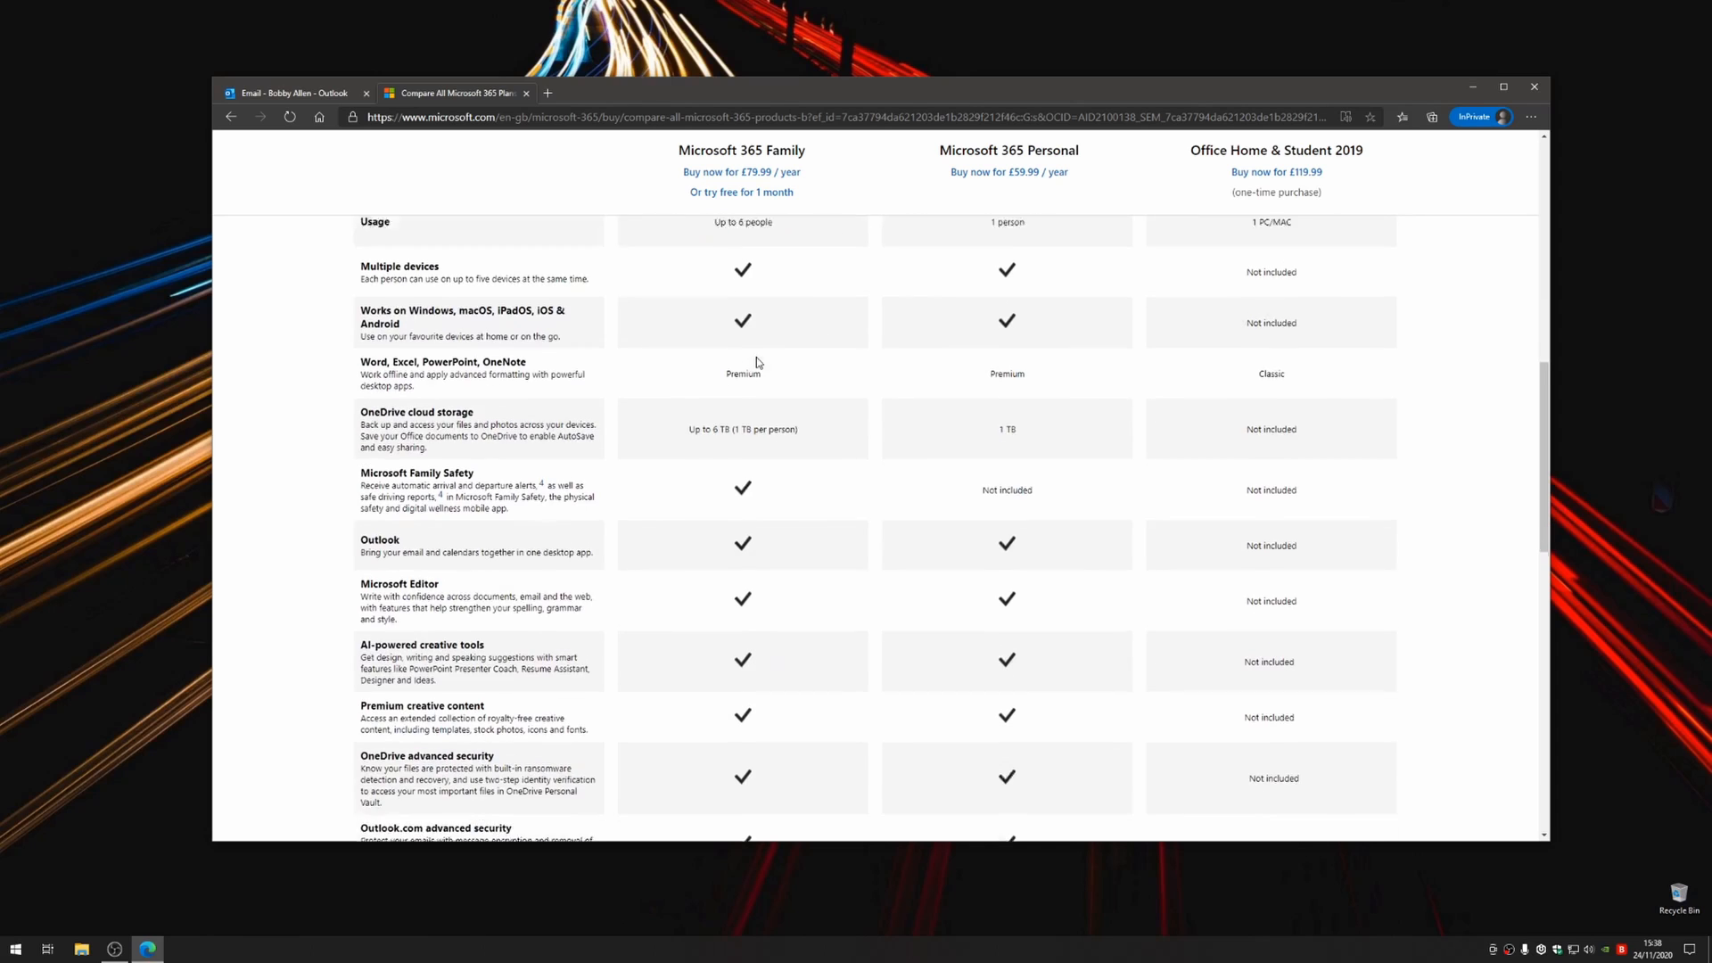
scroll("down", 3)
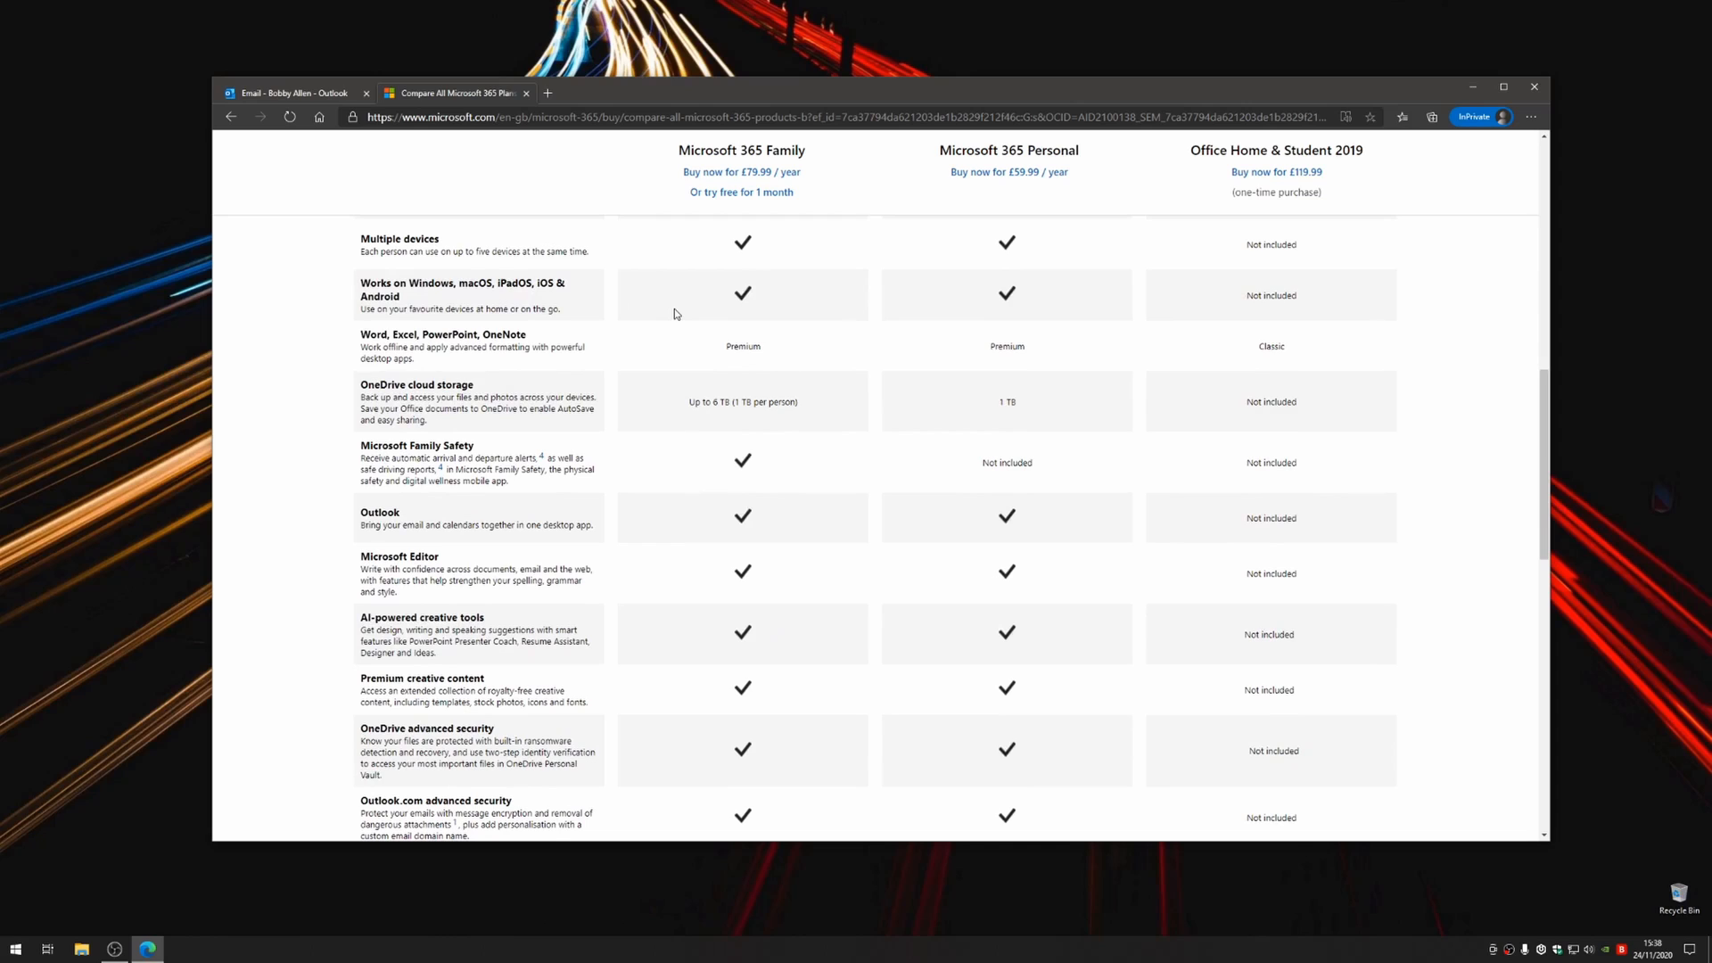
mouse_move(699, 312)
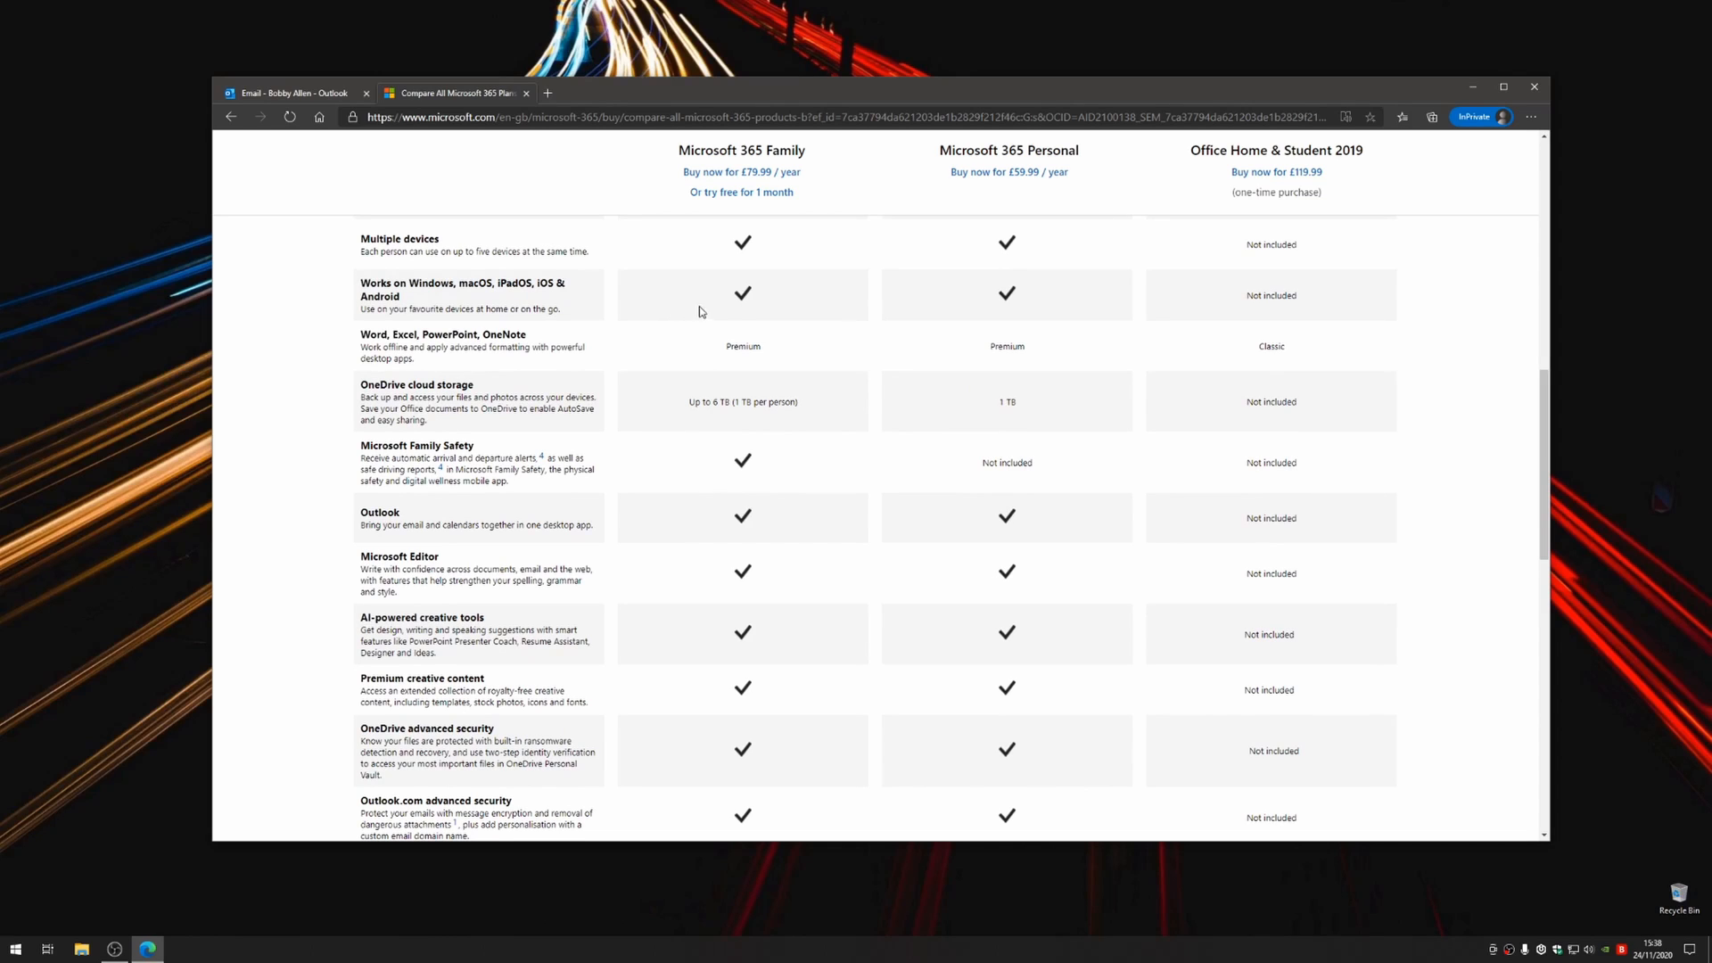
mouse_move(733, 310)
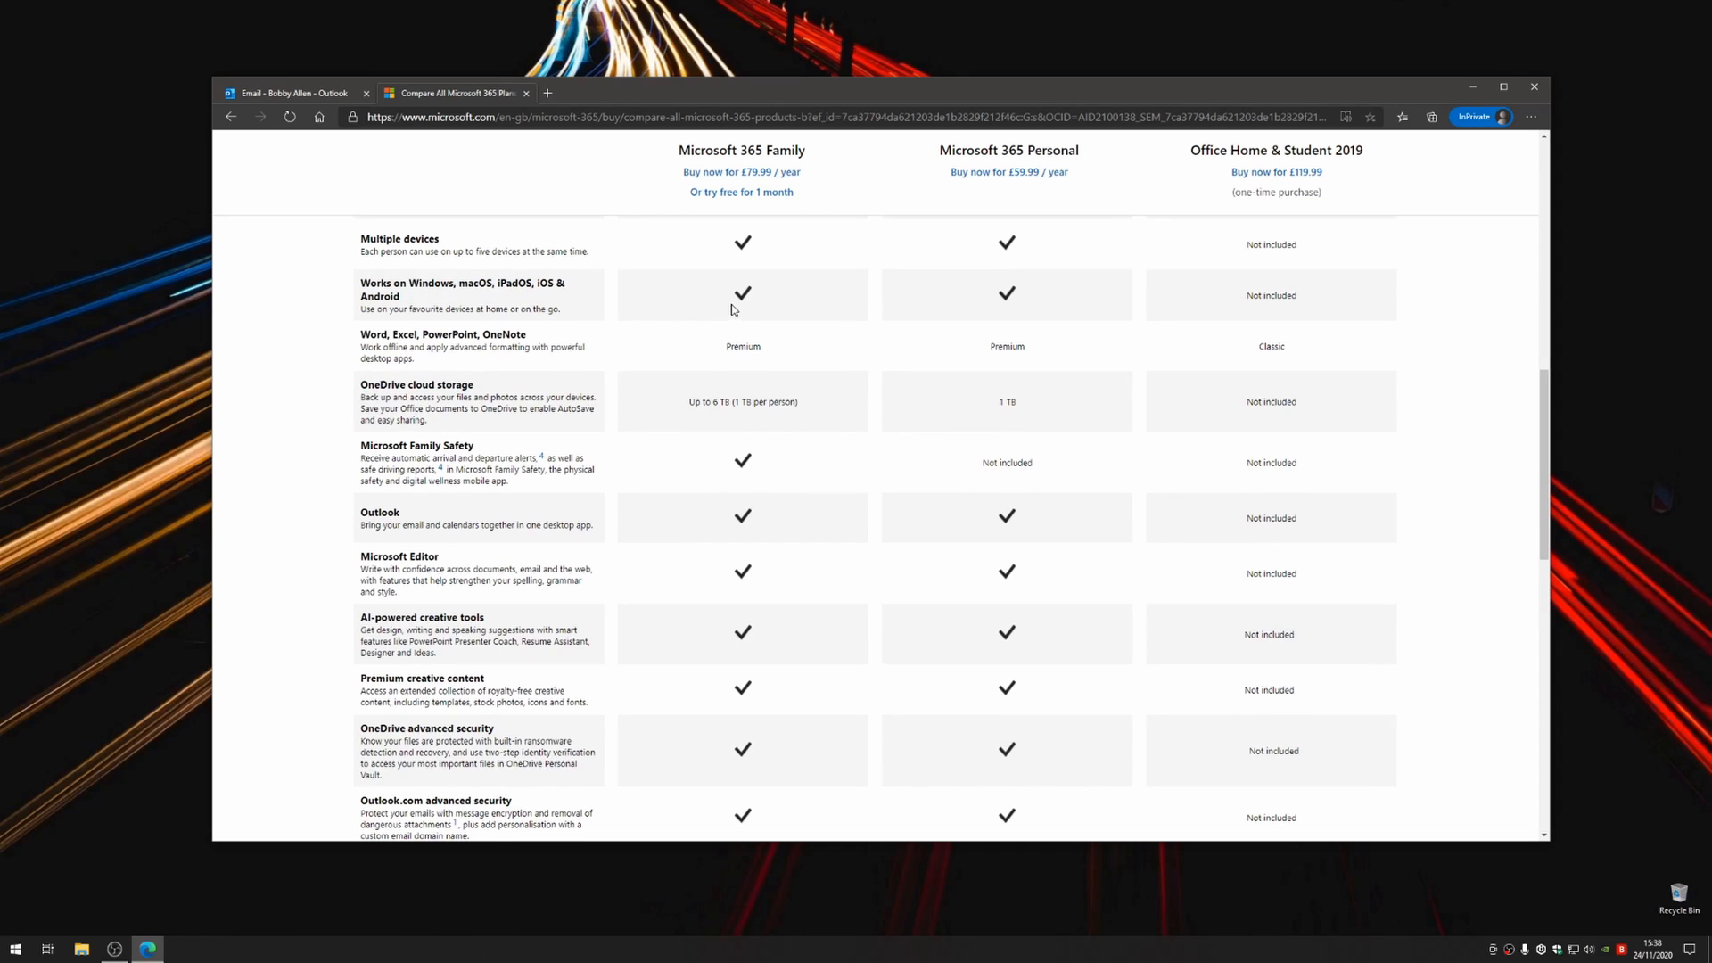
mouse_move(820, 344)
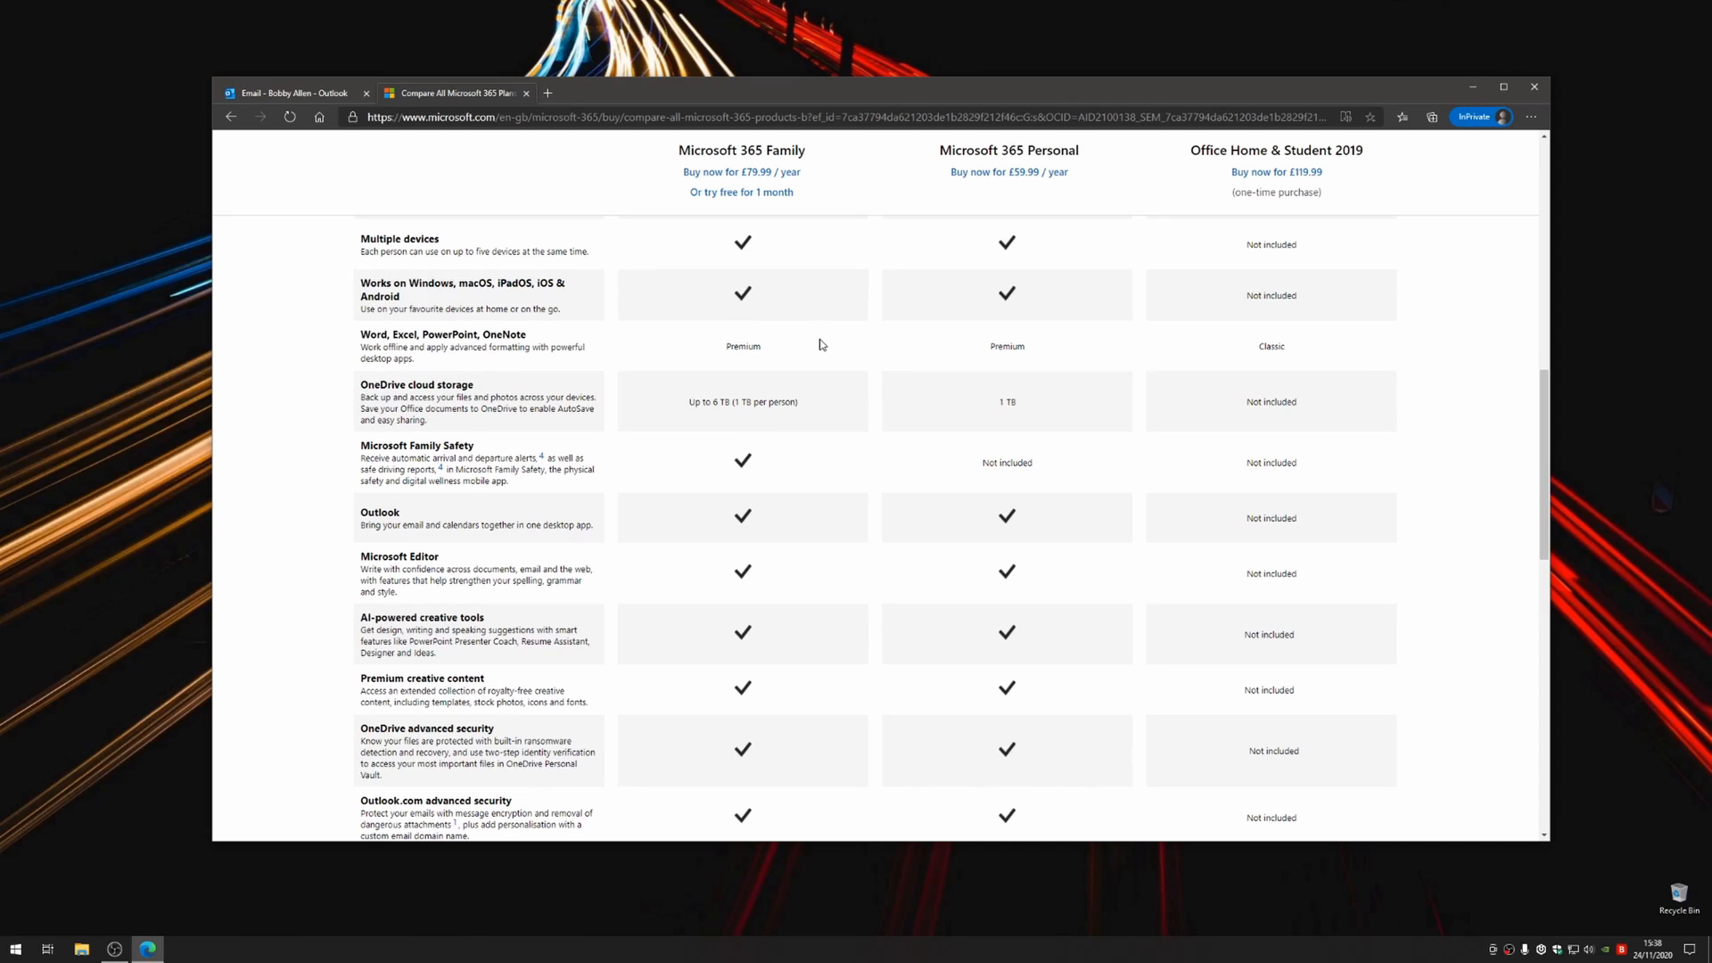
scroll("down", 3)
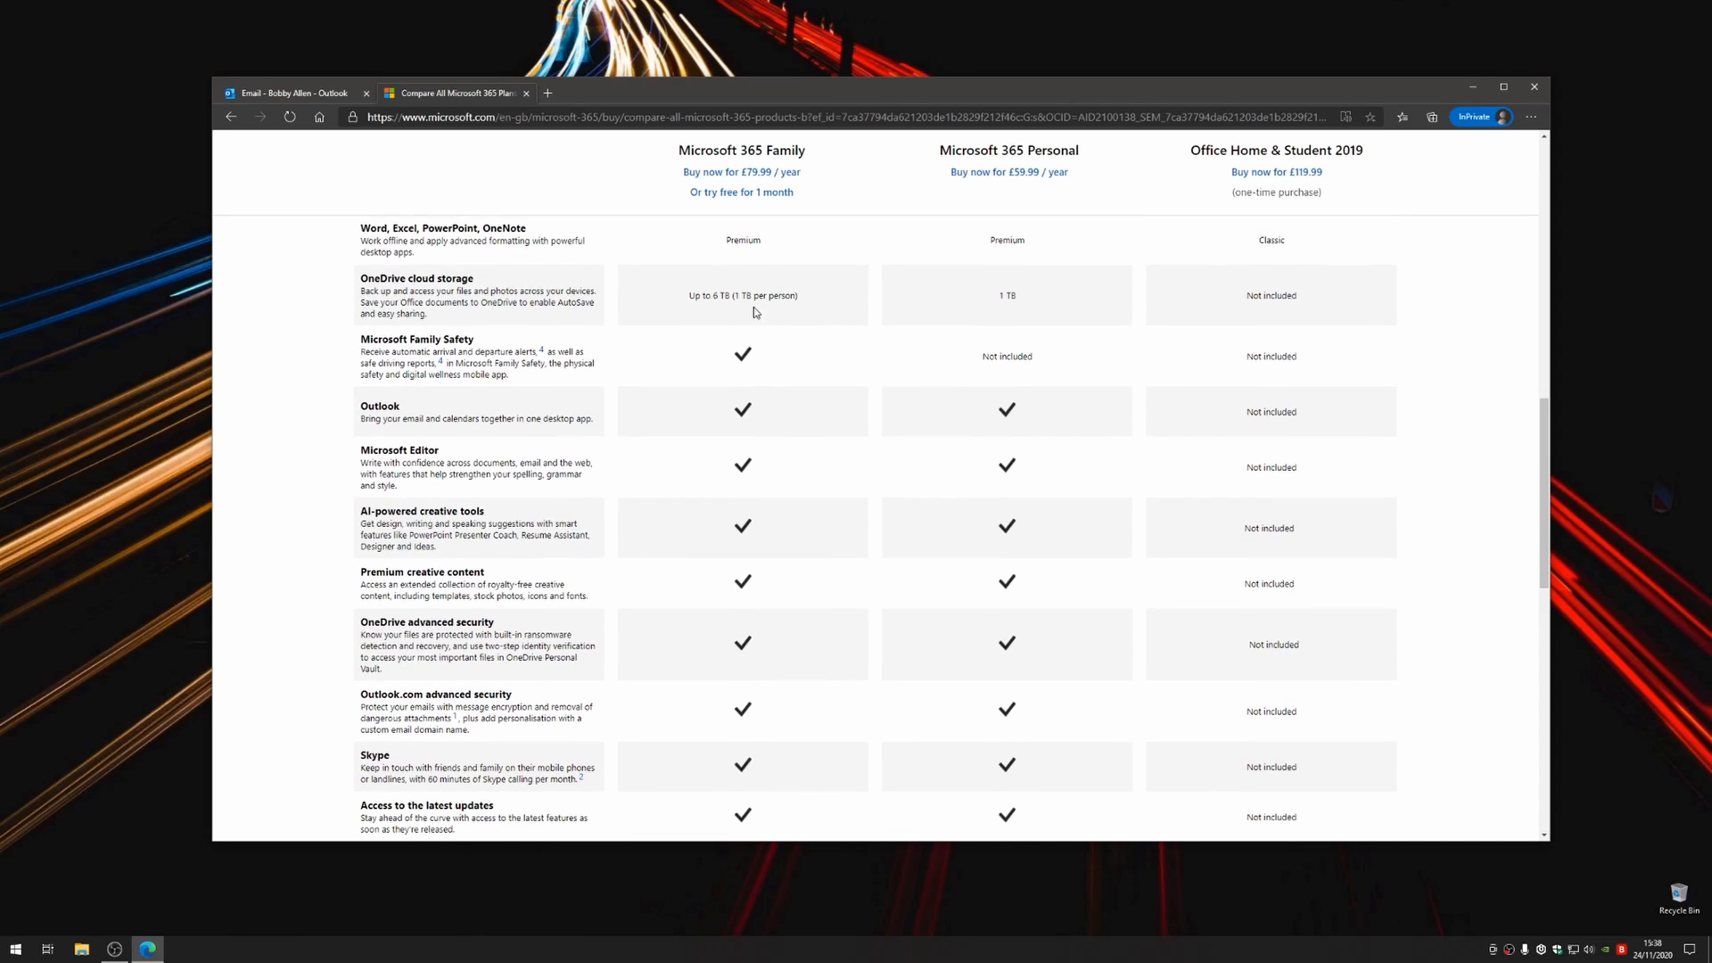
mouse_move(756, 303)
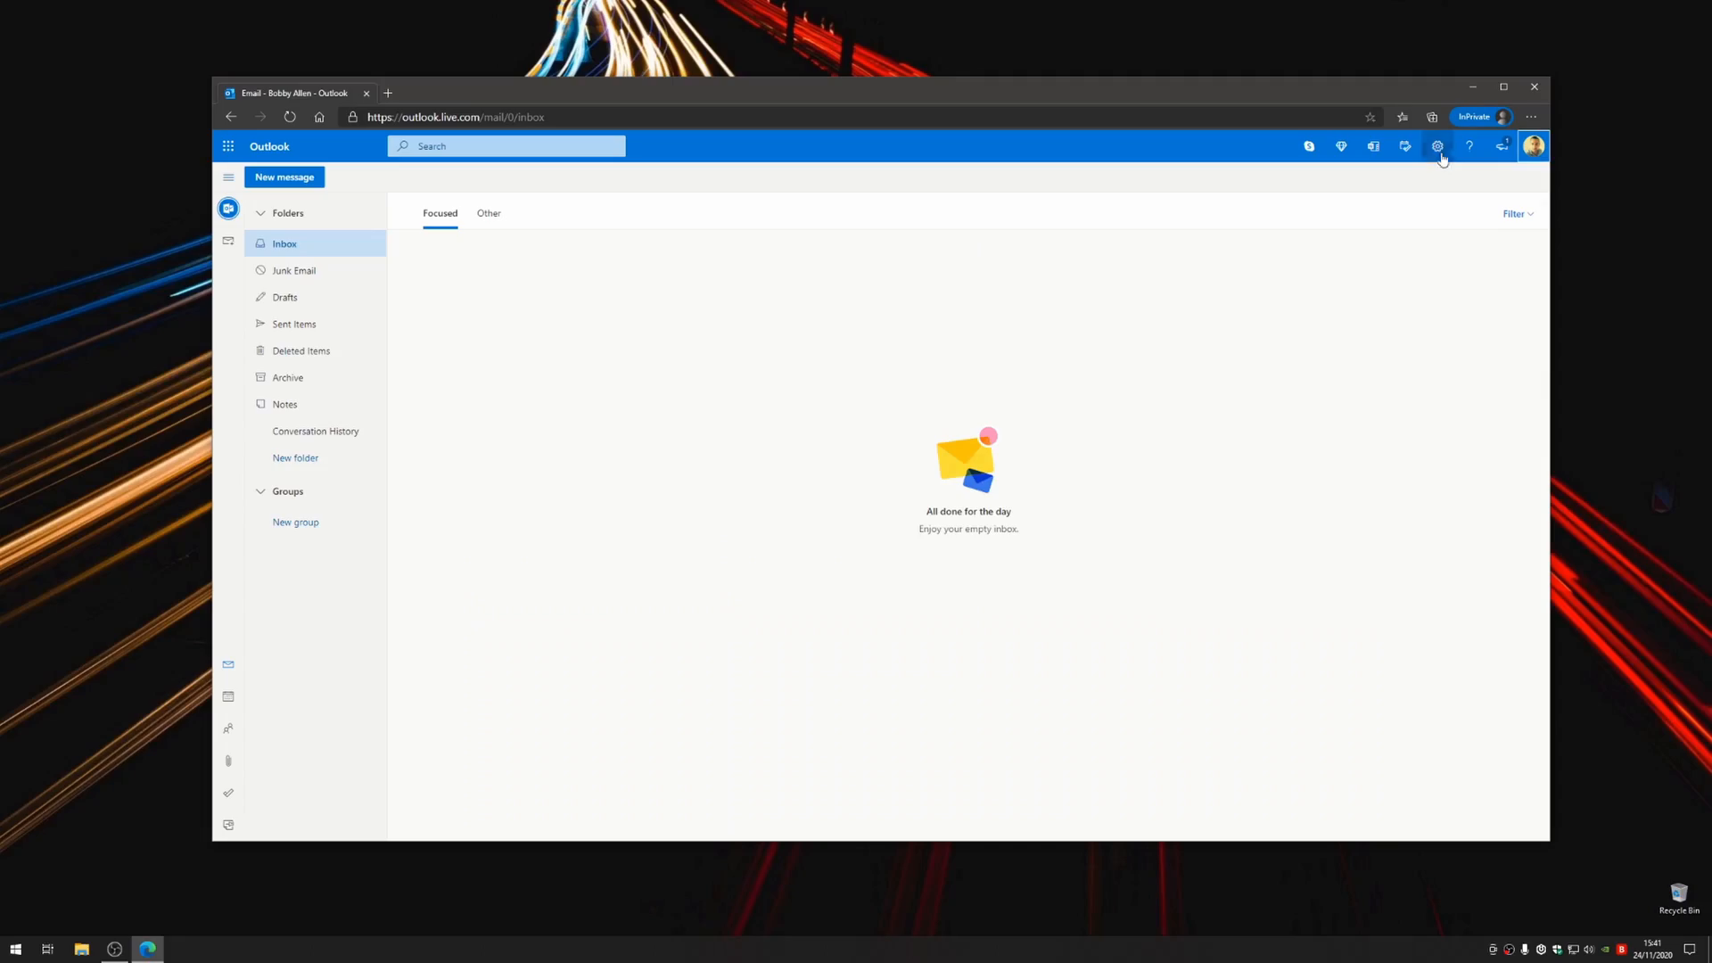
- Go from the settings gear to View all Outlook settings and select Premium to show Features
left_click(1438, 144)
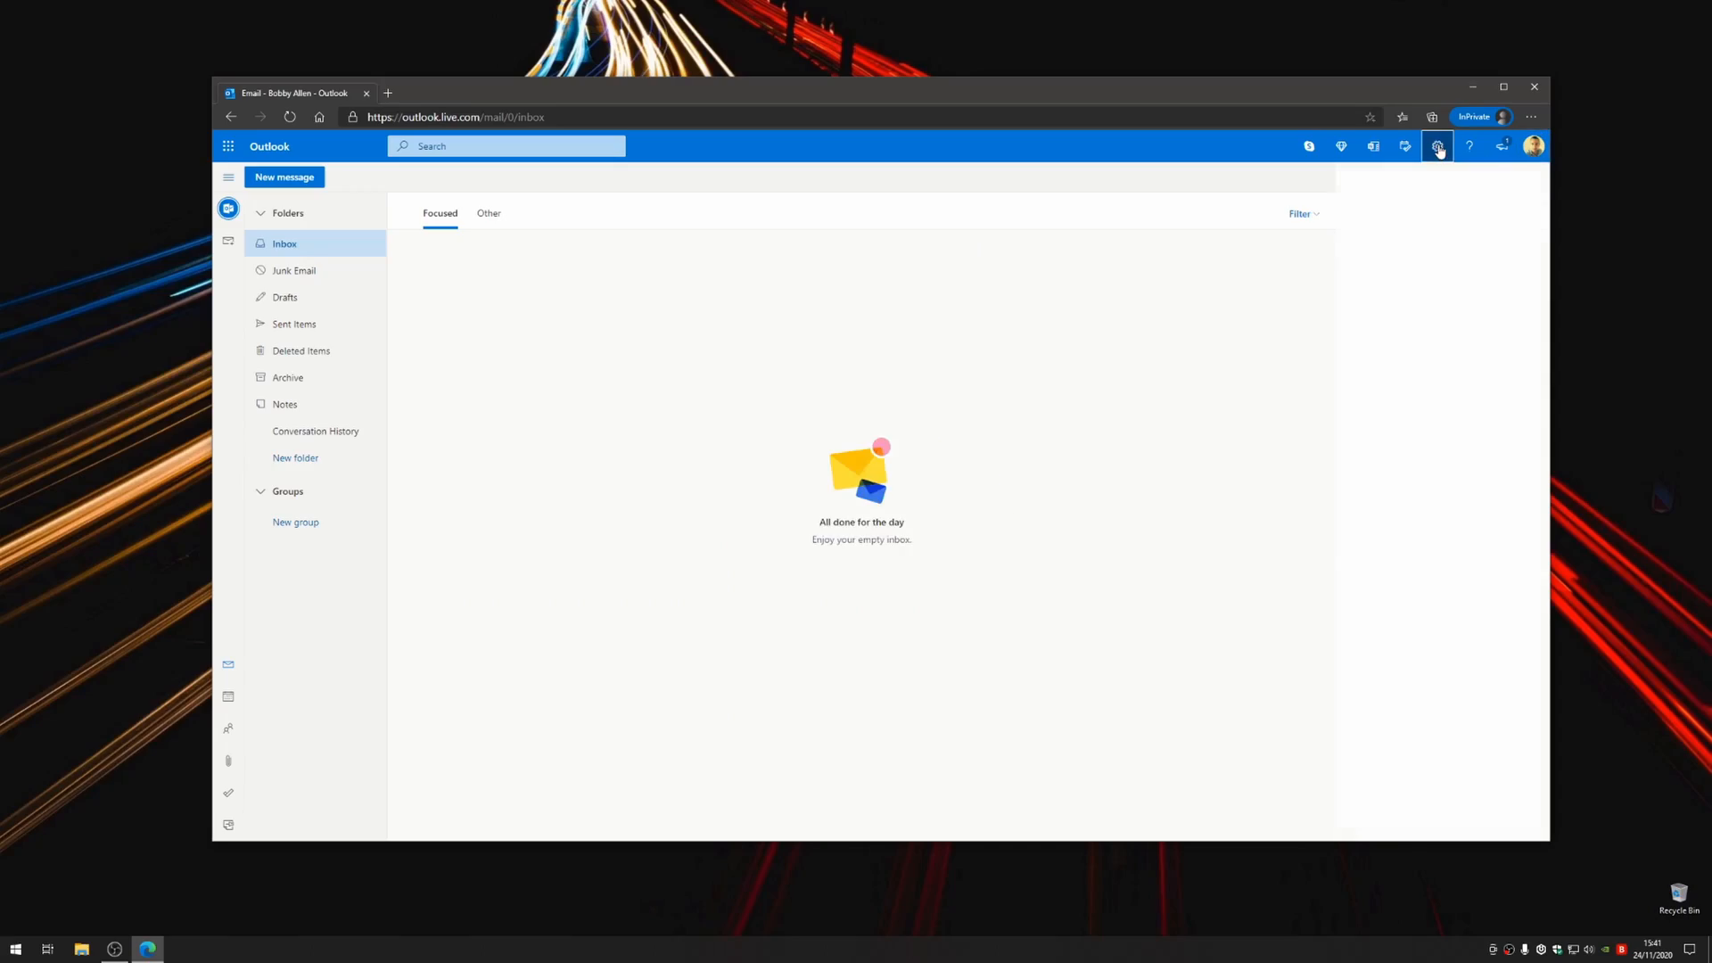
left_click(1438, 145)
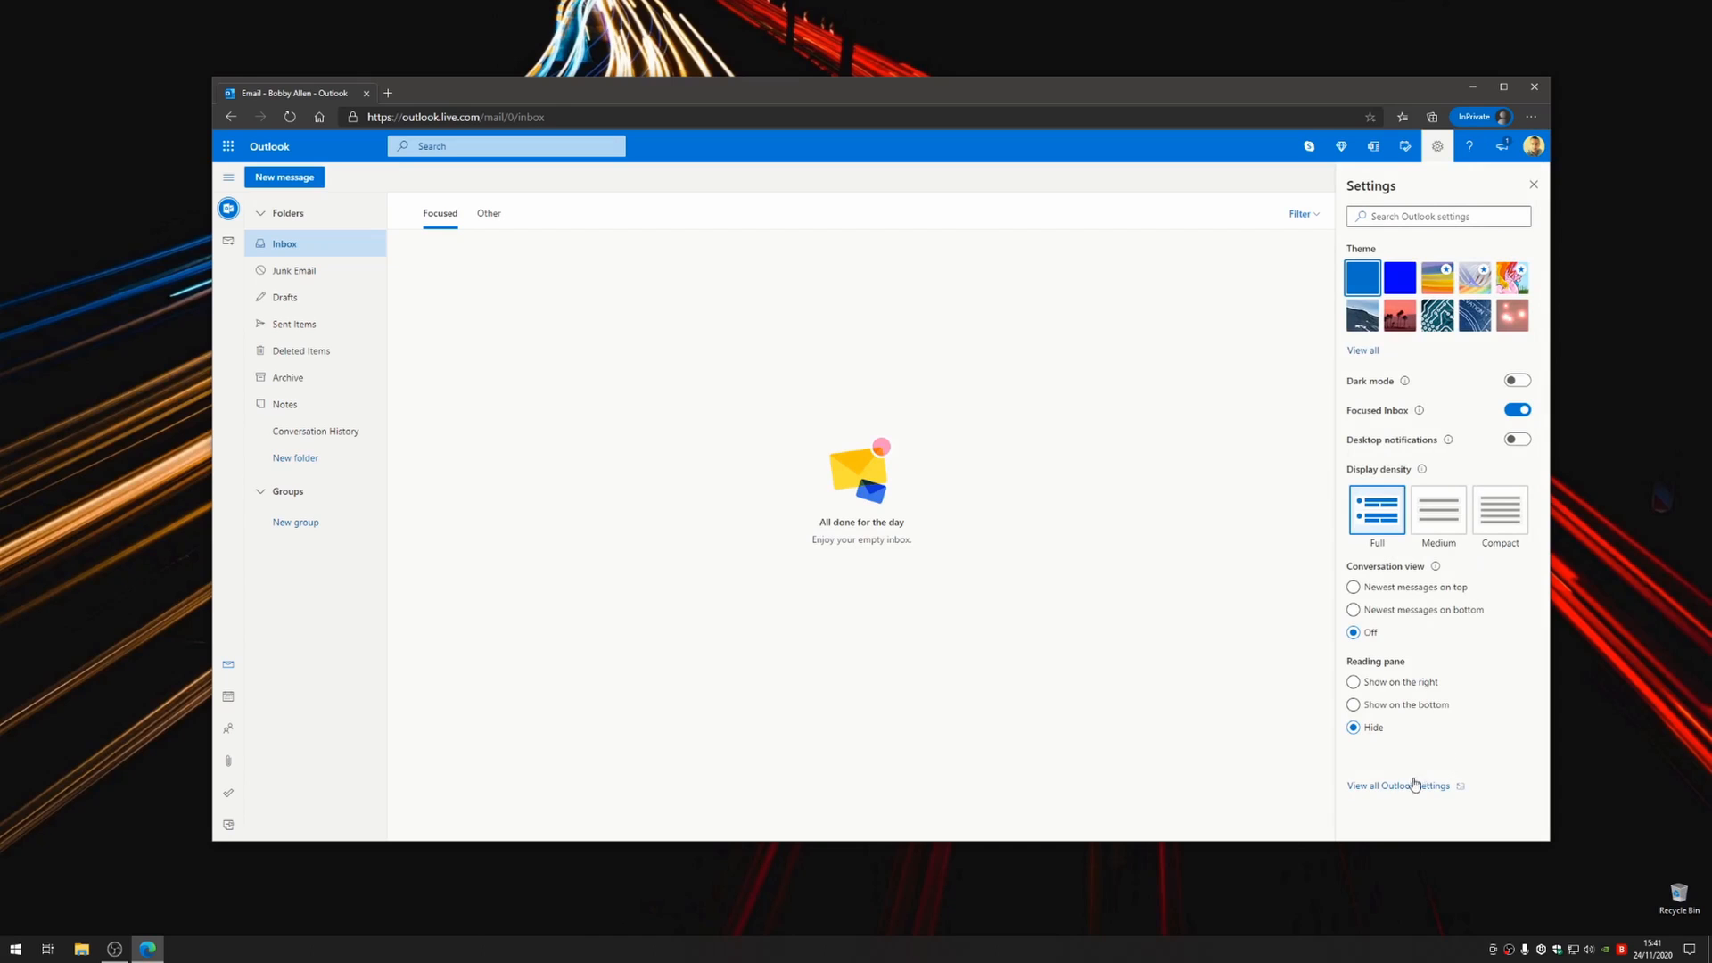
left_click(1398, 784)
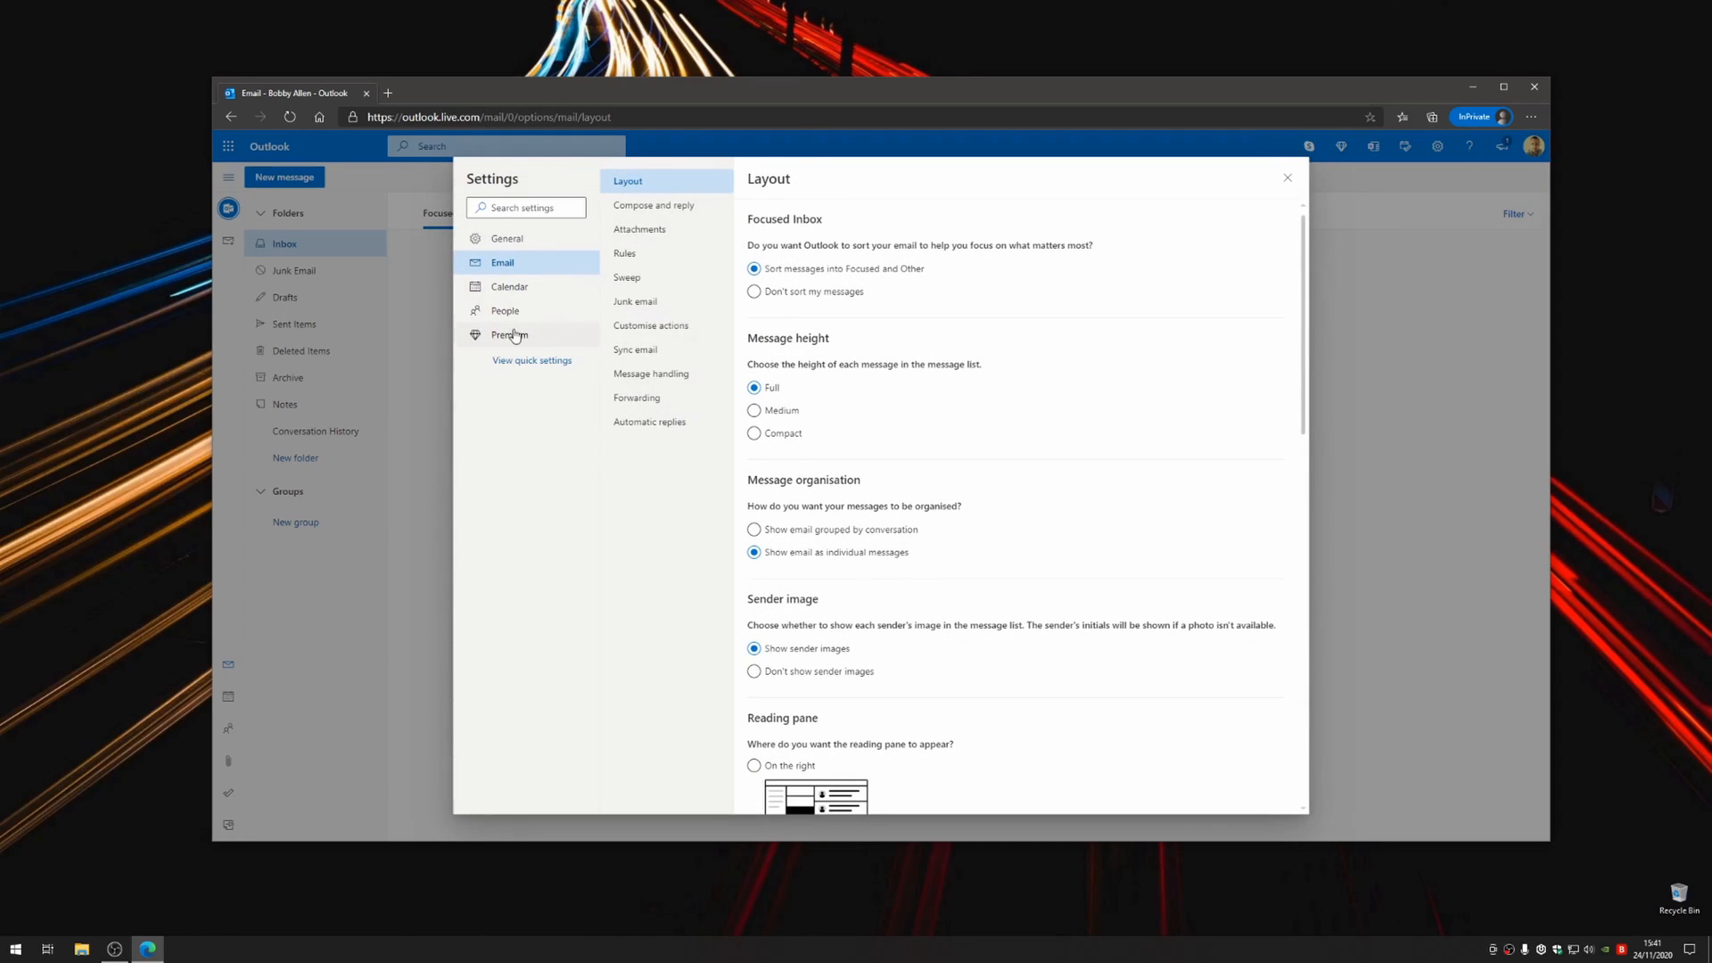
left_click(510, 336)
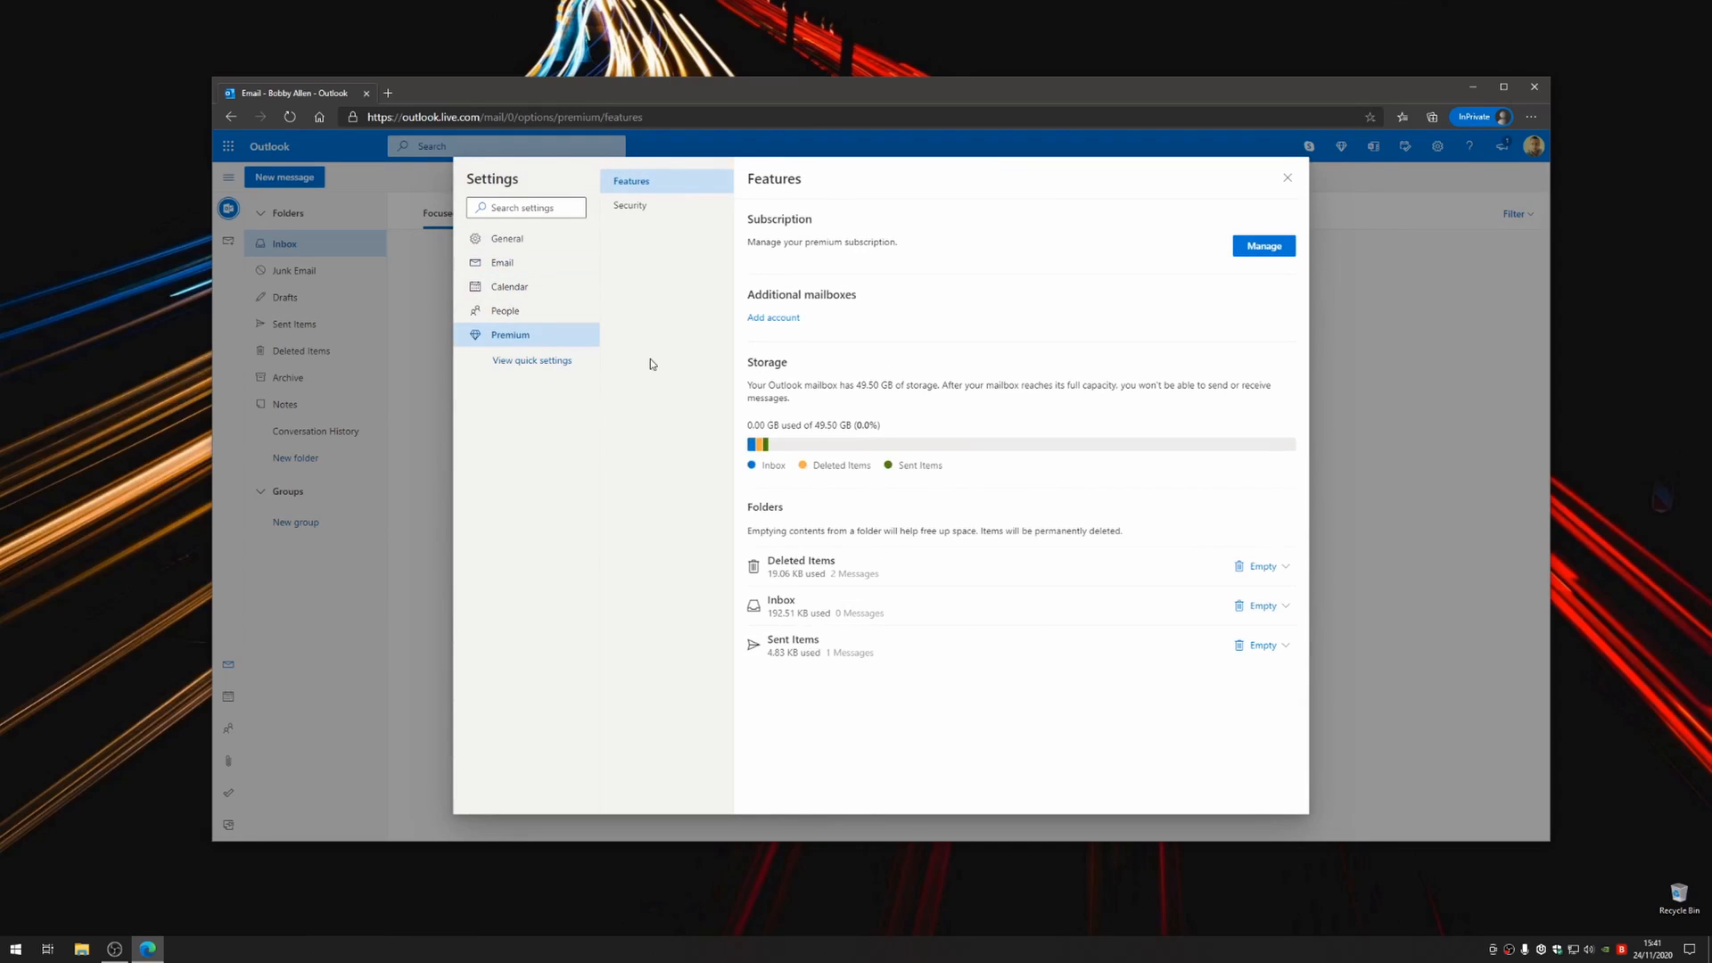